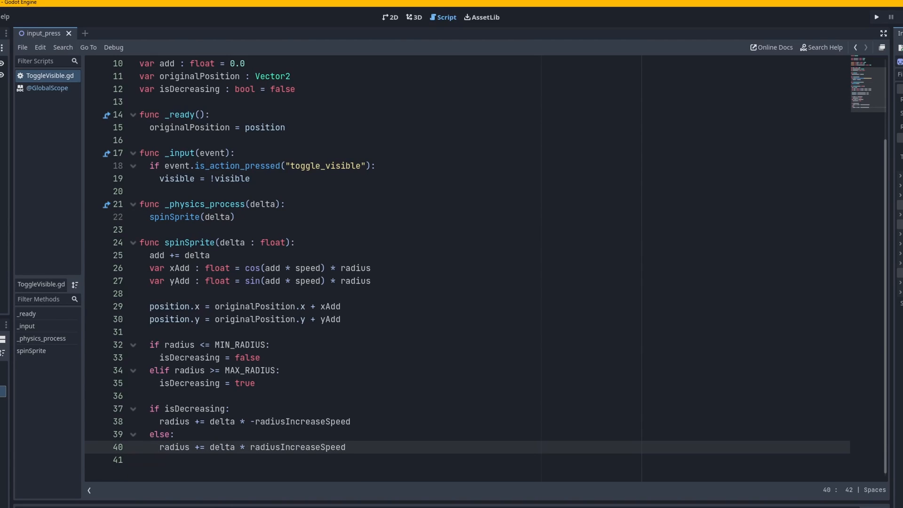
Review the toggle_visible input code and test-run the project, then close the game
scroll(up, 3)
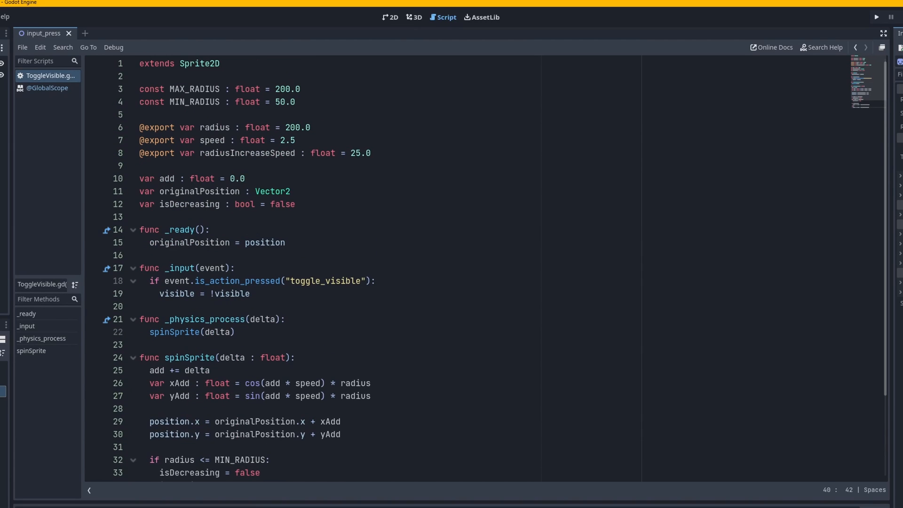
click(173, 306)
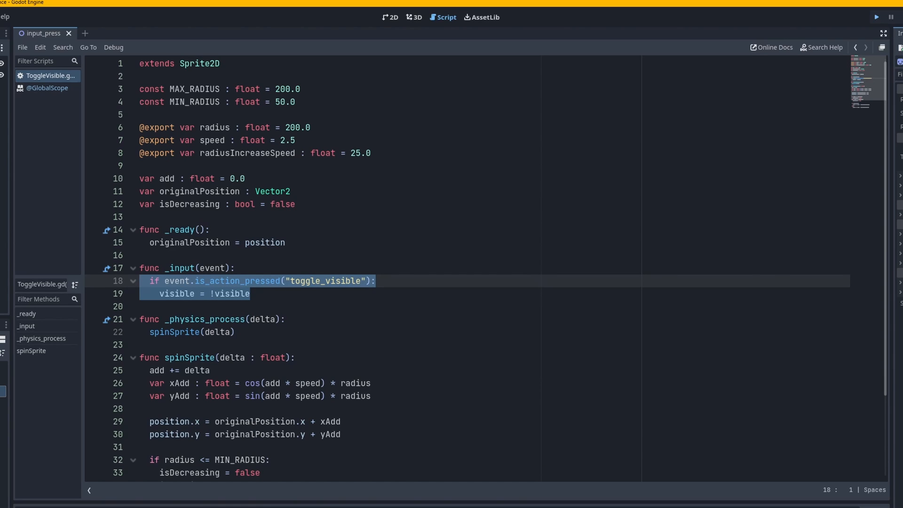
click(876, 17)
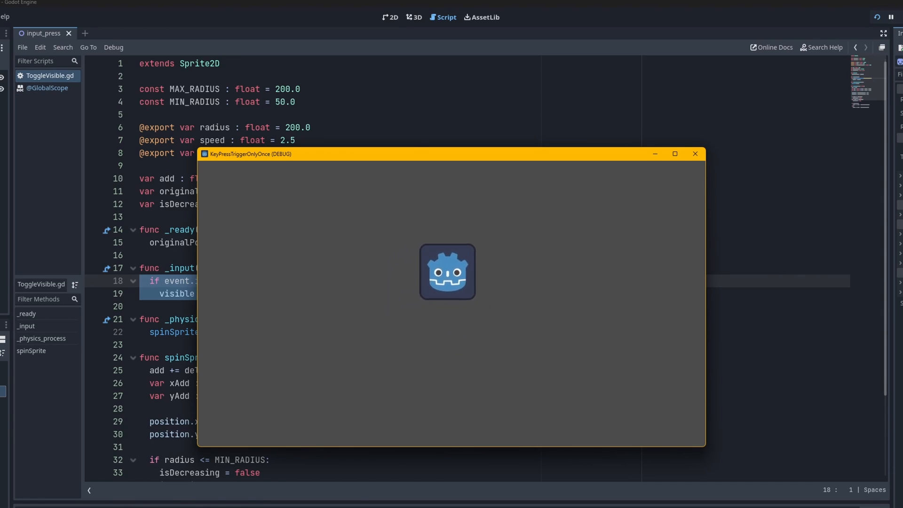
click(696, 154)
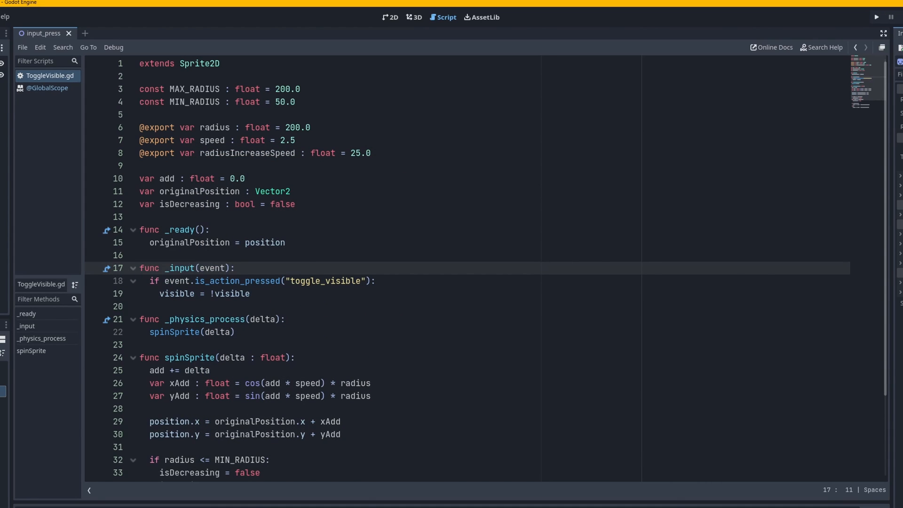
Run the project again to watch the sprite spin and return to the script
double_click(180, 268)
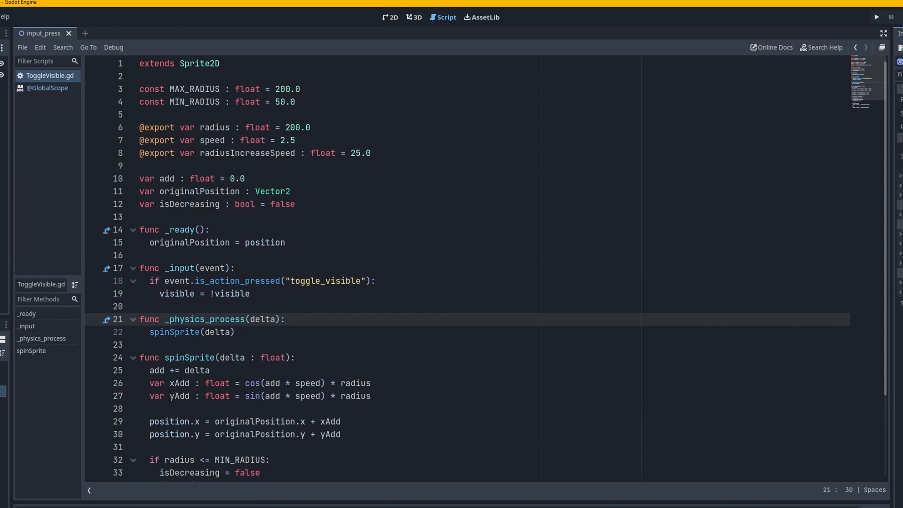
click(283, 319)
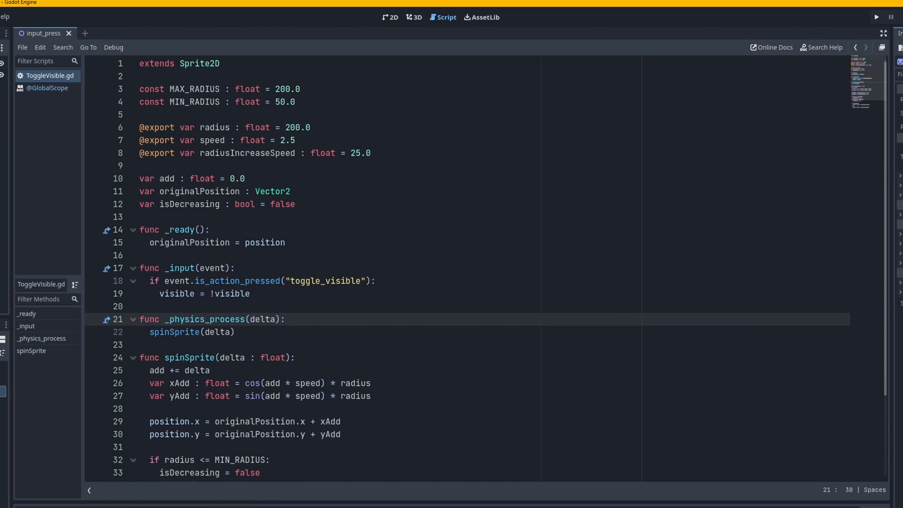
click(284, 319)
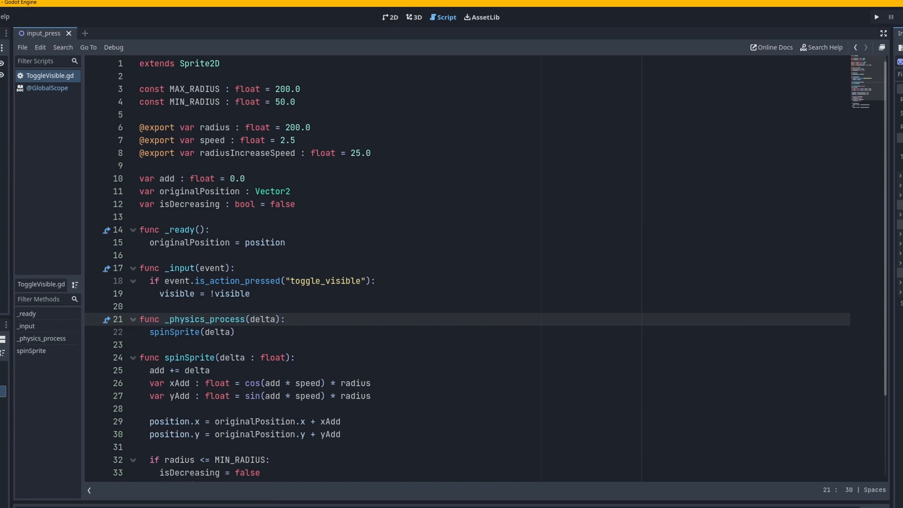
click(283, 319)
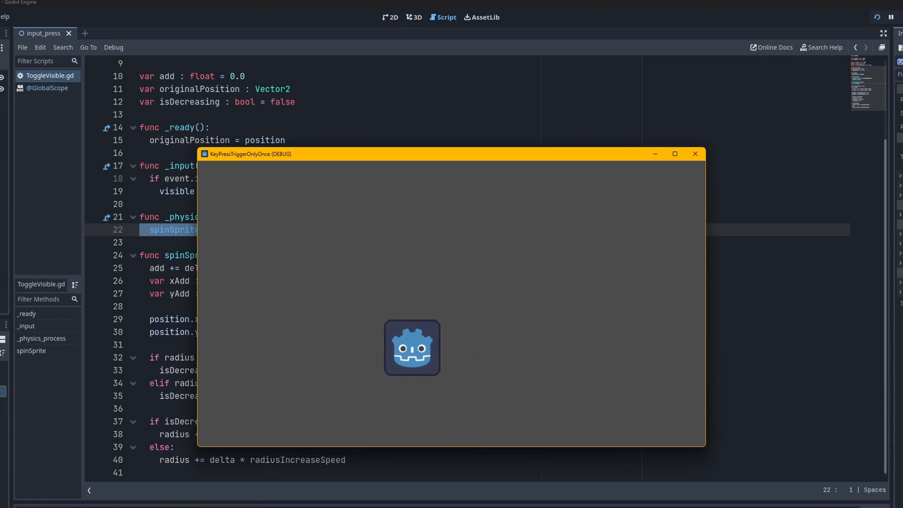
click(694, 153)
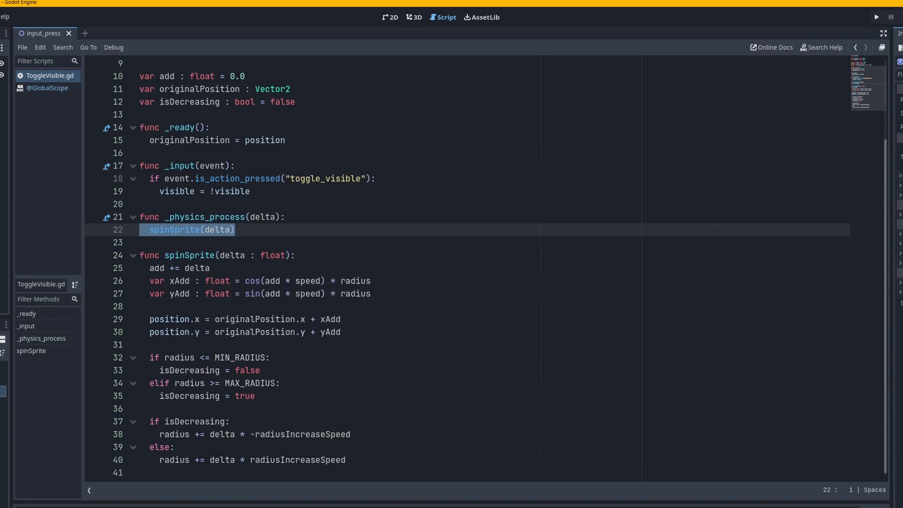
double_click(356, 281)
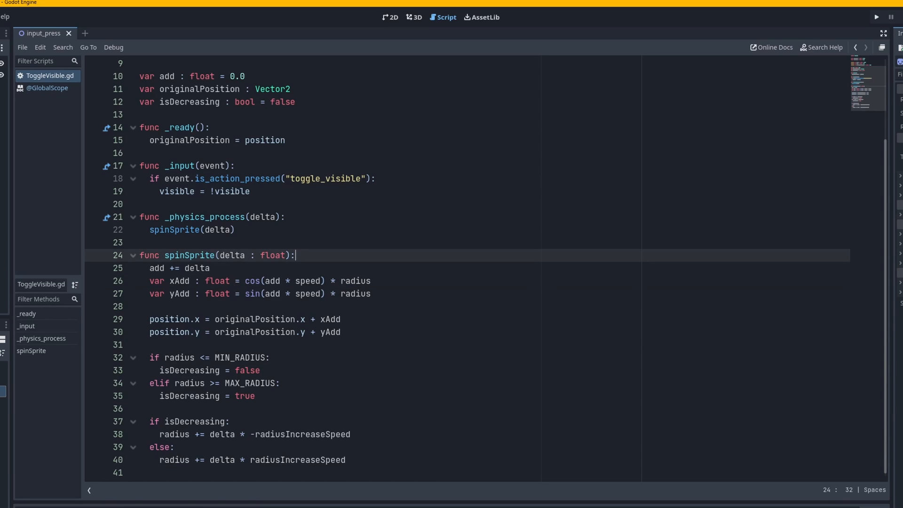
scroll(up, 3)
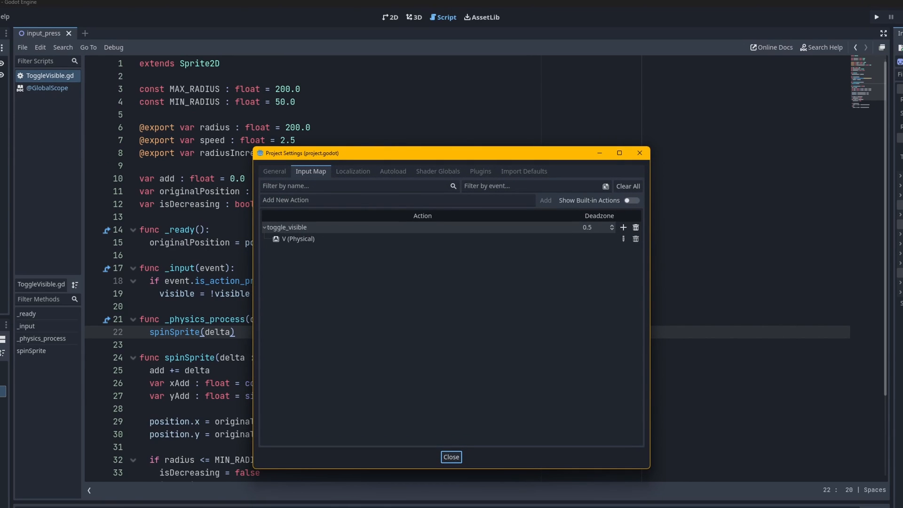
Add a toggle_spin input action bound to the S key in the Input Map
text(toggle_sp)
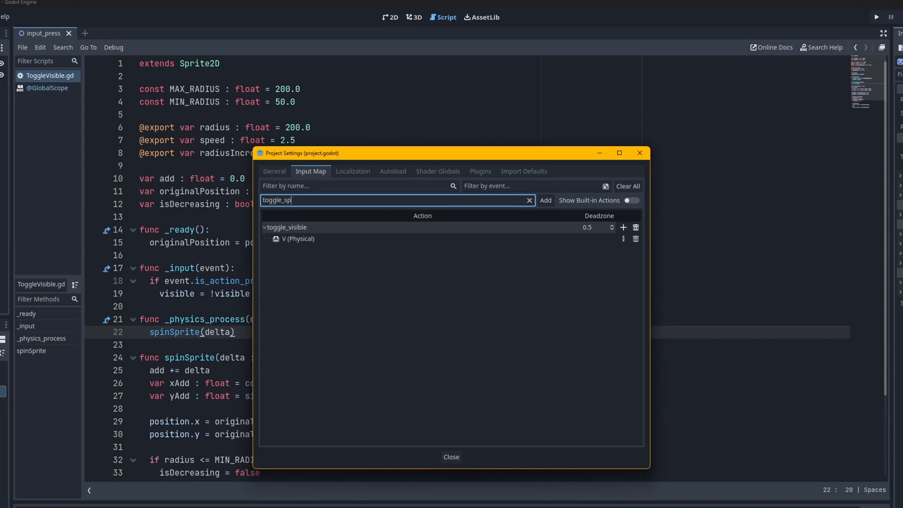
click(545, 200)
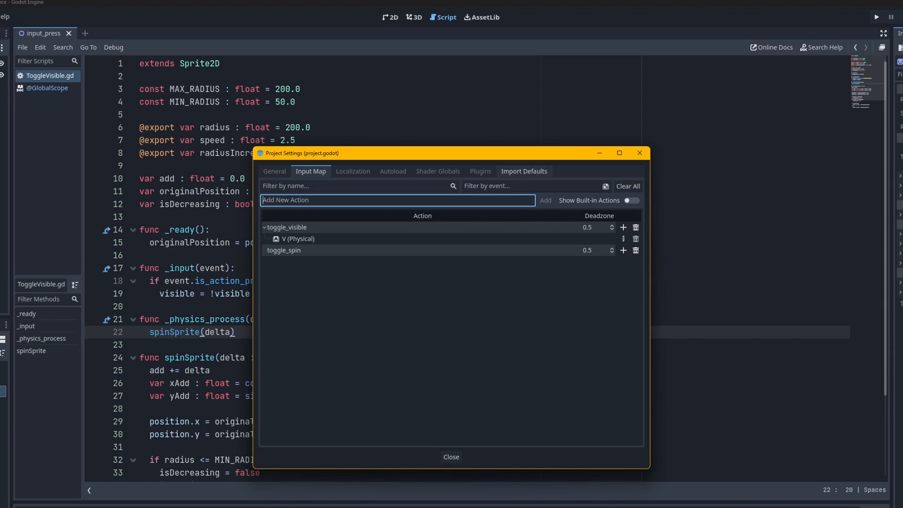
click(623, 249)
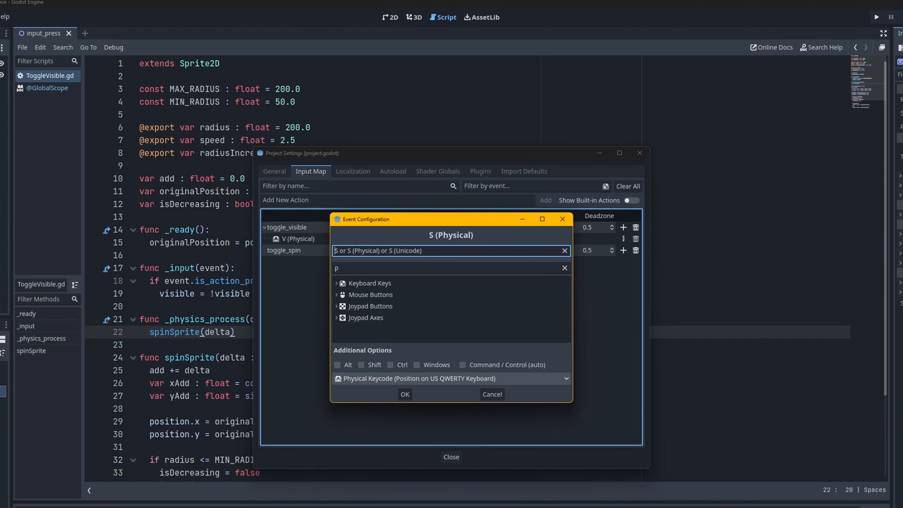
click(405, 394)
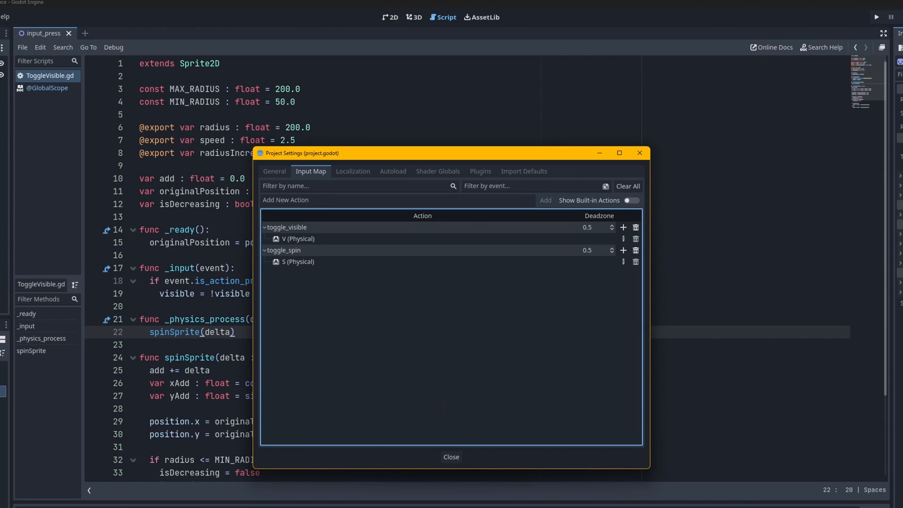
click(451, 457)
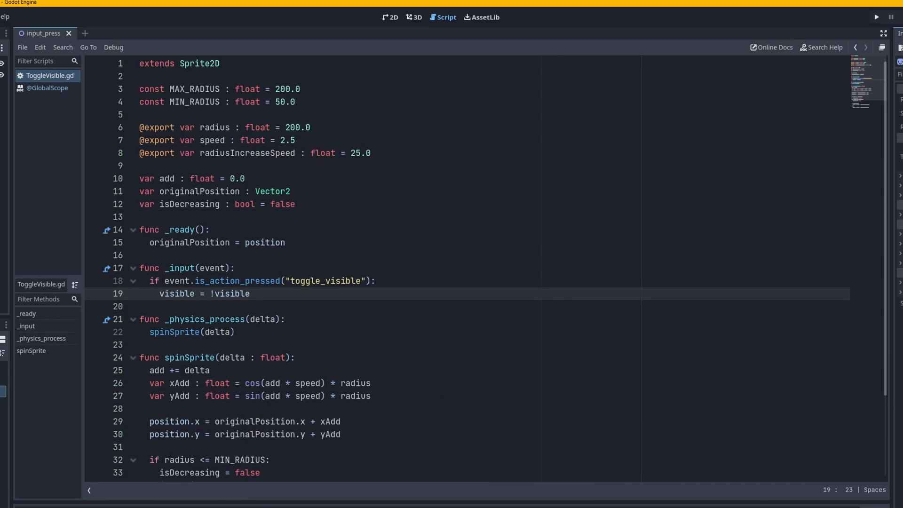
Wrap spinSprite(delta) in if Input.is_action_pressed("toggle_spin") and test-run it
text(if Input)
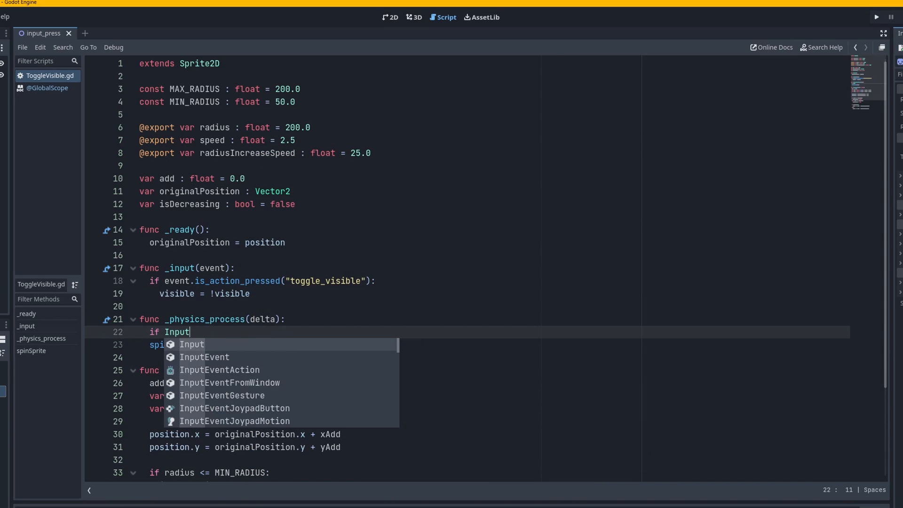
text(.is_action_pressed("toggle_spi)
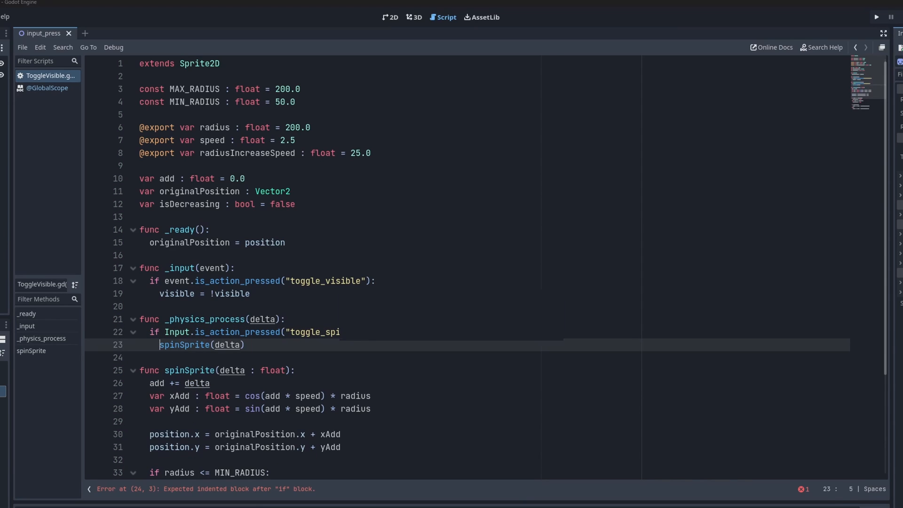
click(876, 17)
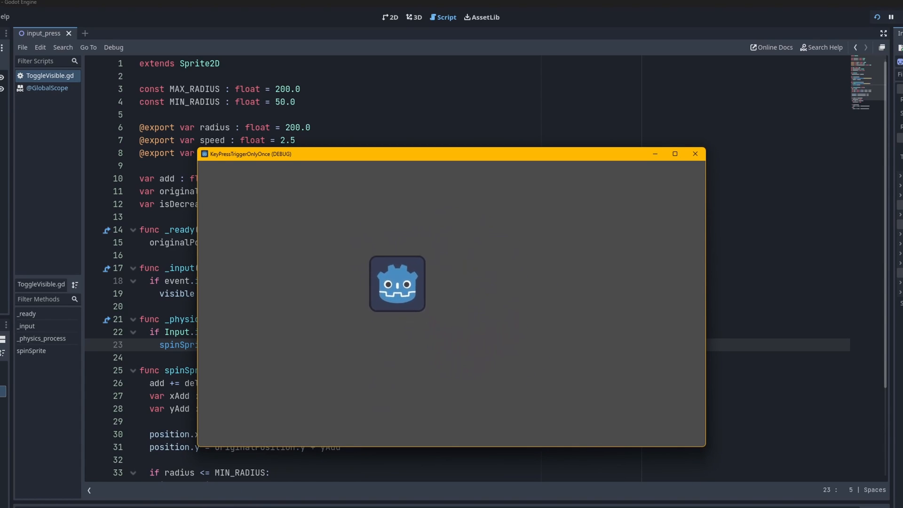
click(695, 154)
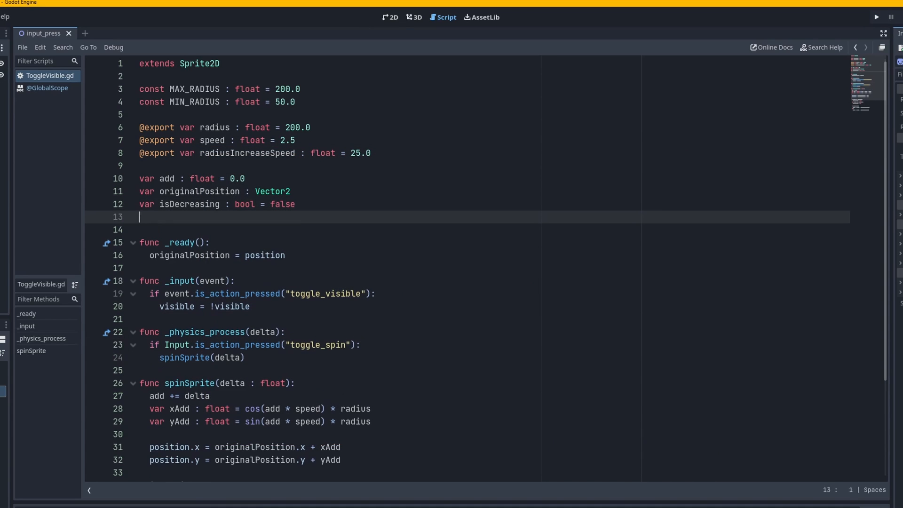
Declare var isSpinningHeldDown : bool = false alongside the isSpinning flag
text(var isSpinning)
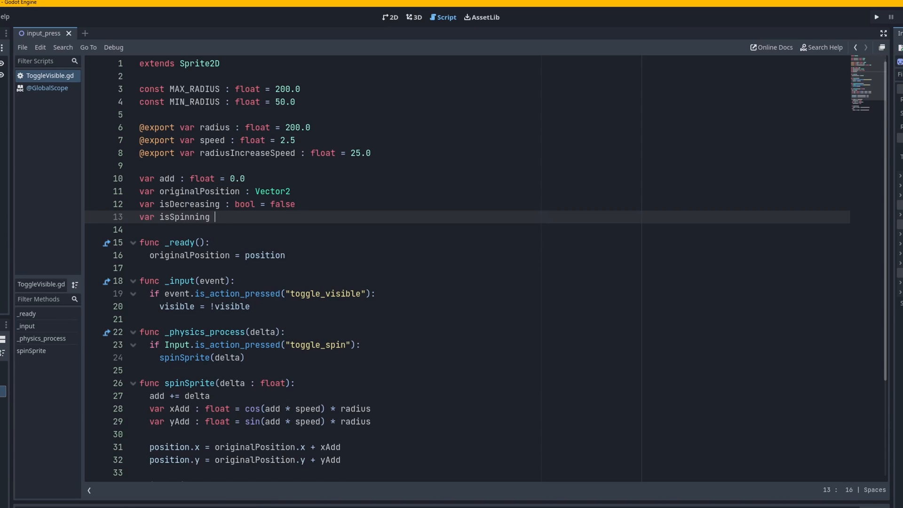
text(: bool = false)
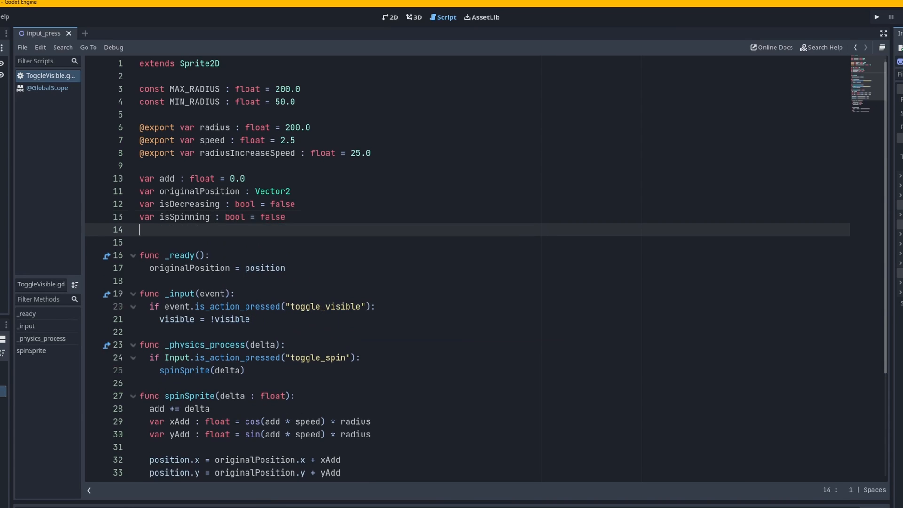
text(var isSpinningH)
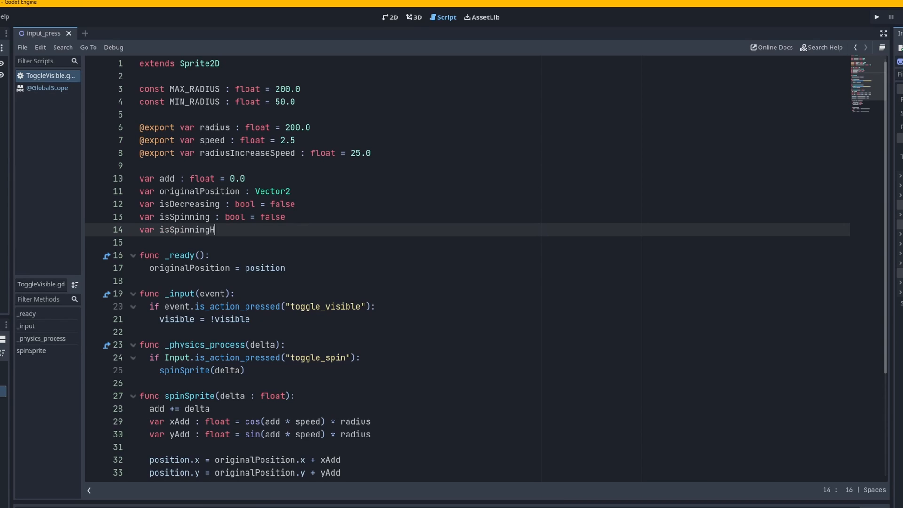
text(eldDown : boo)
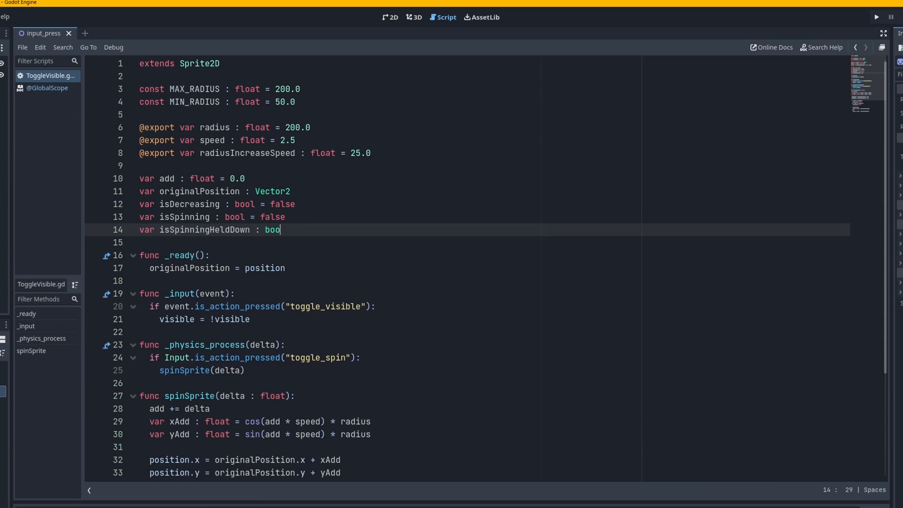
text(l)
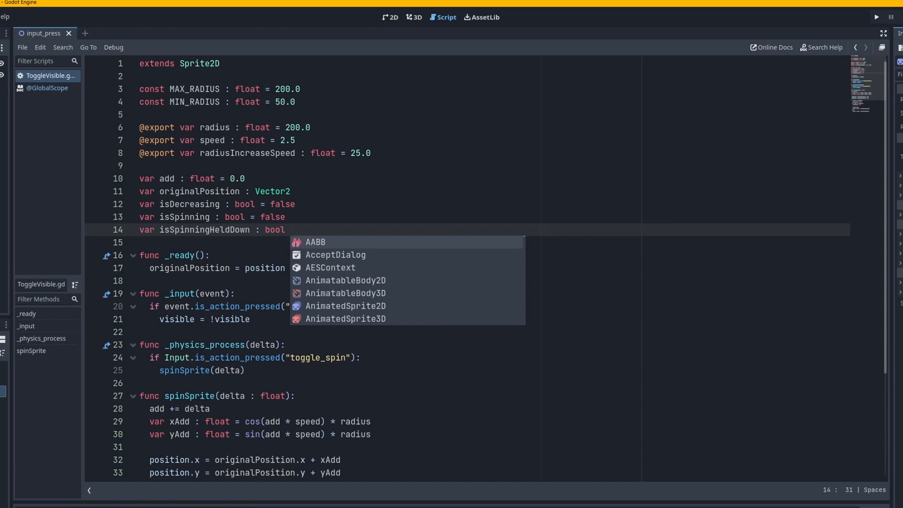
text(false)
text(isSpinning)
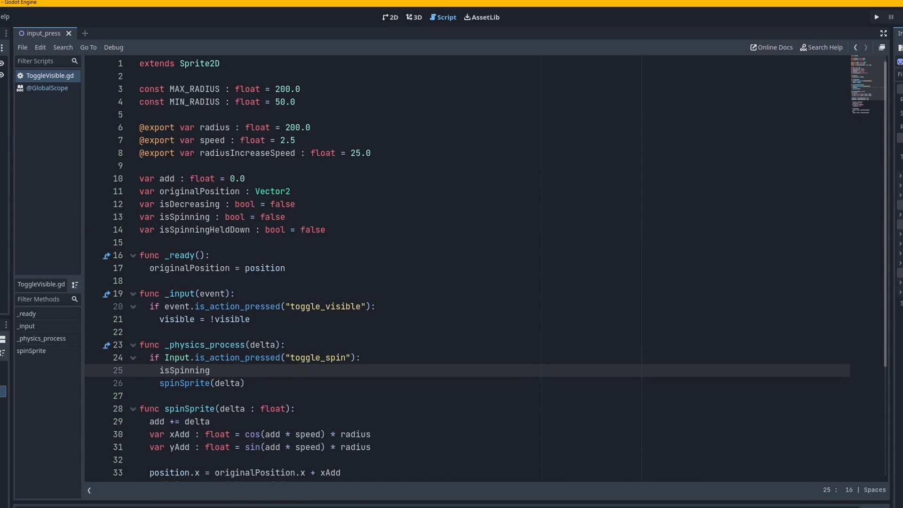
Set isSpinning = true under the toggle_spin check and guard spinSprite with if isSpinning
text(= true)
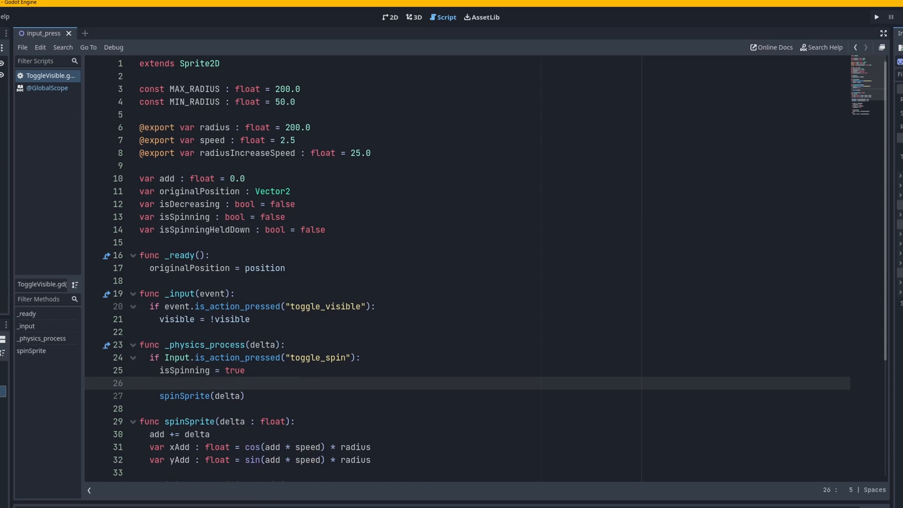
text(if isSpinning:)
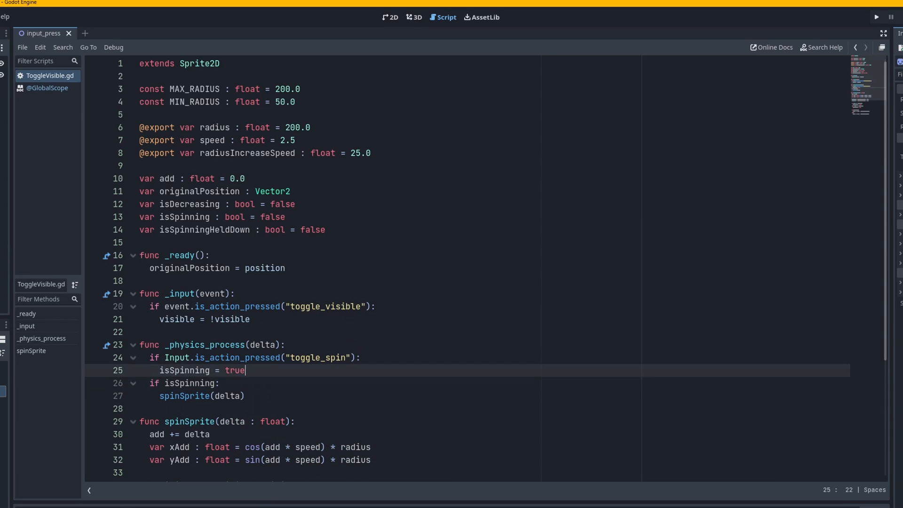
key(Return)
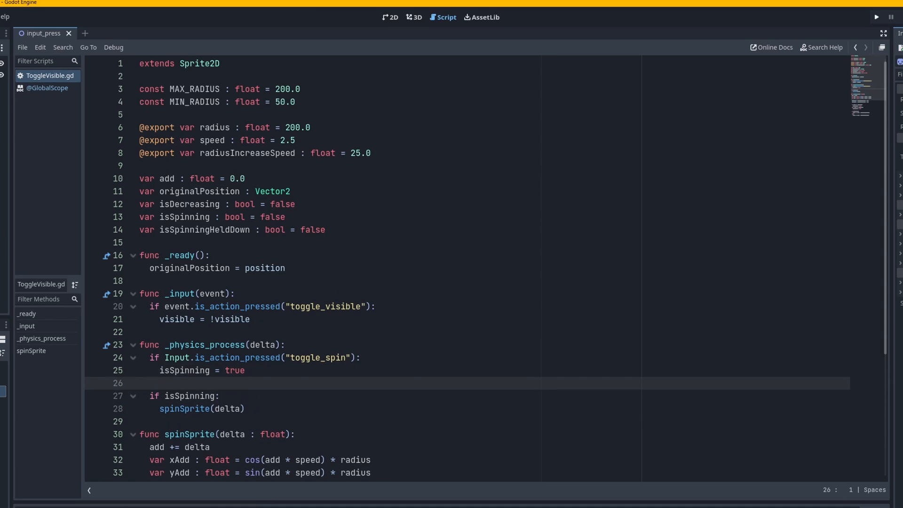
Test-run, then change the assignment to isSpinning = !isSpinning so the press flips it
click(876, 17)
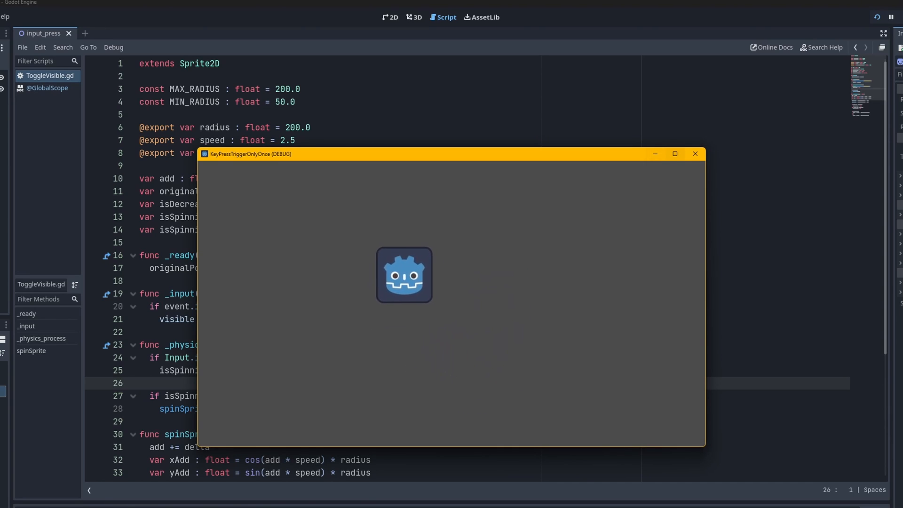
click(695, 154)
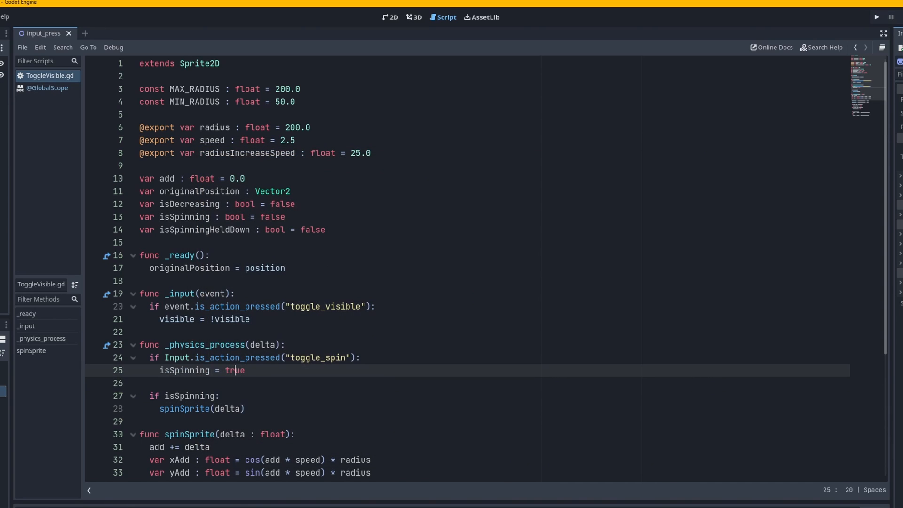
text(isSpinning)
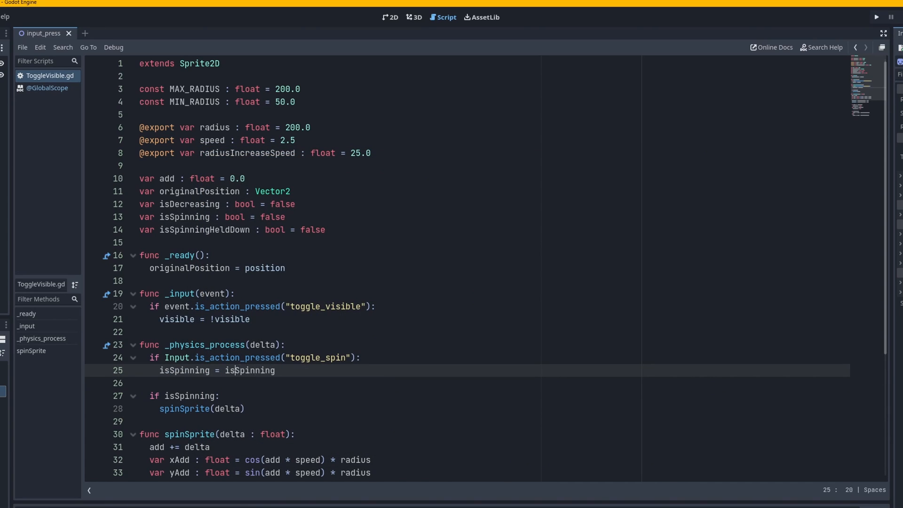
text(!)
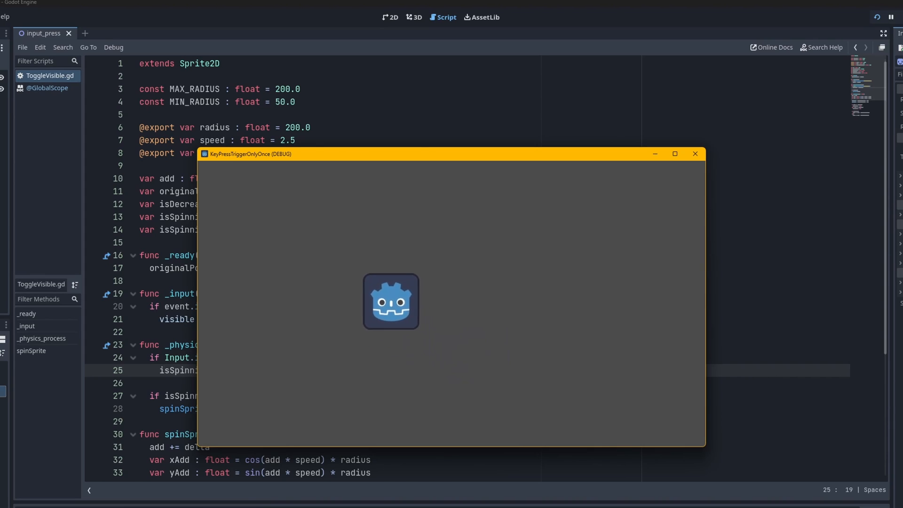
Close the second test run and place the cursor at the end of the toggle_spin condition
click(694, 154)
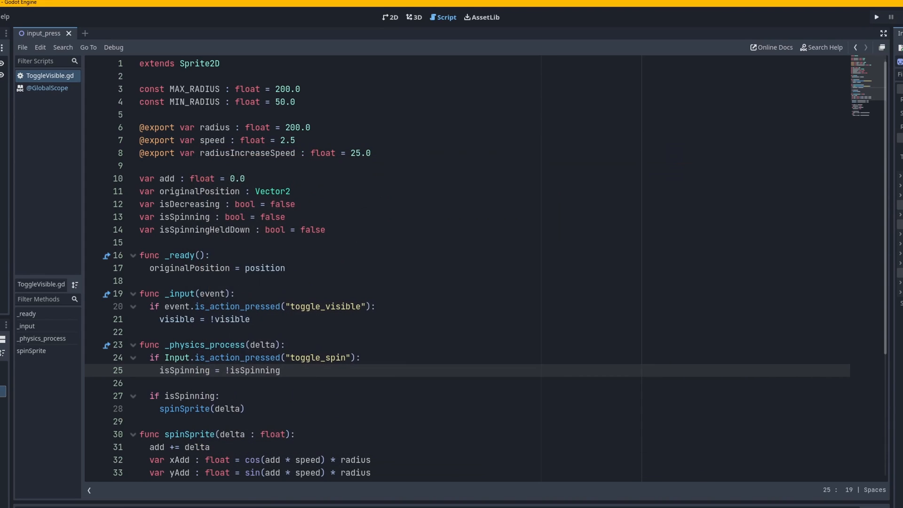
click(236, 294)
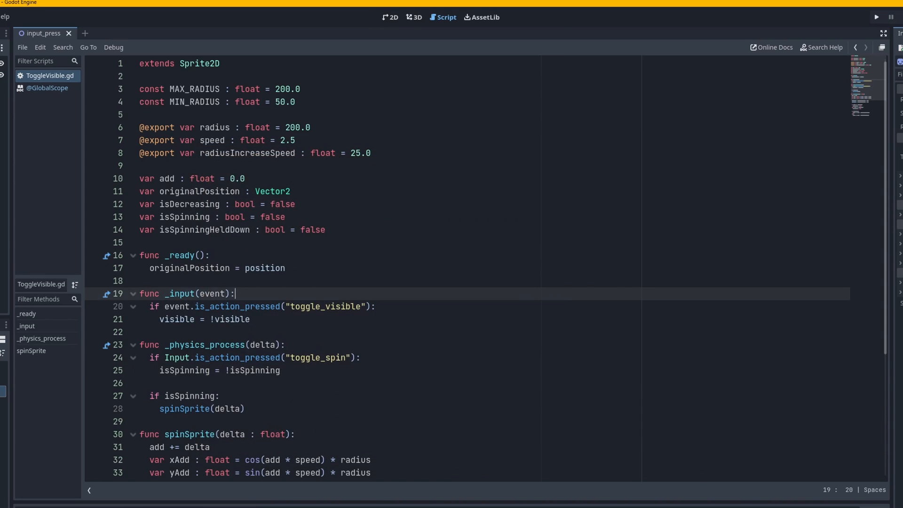
double_click(204, 230)
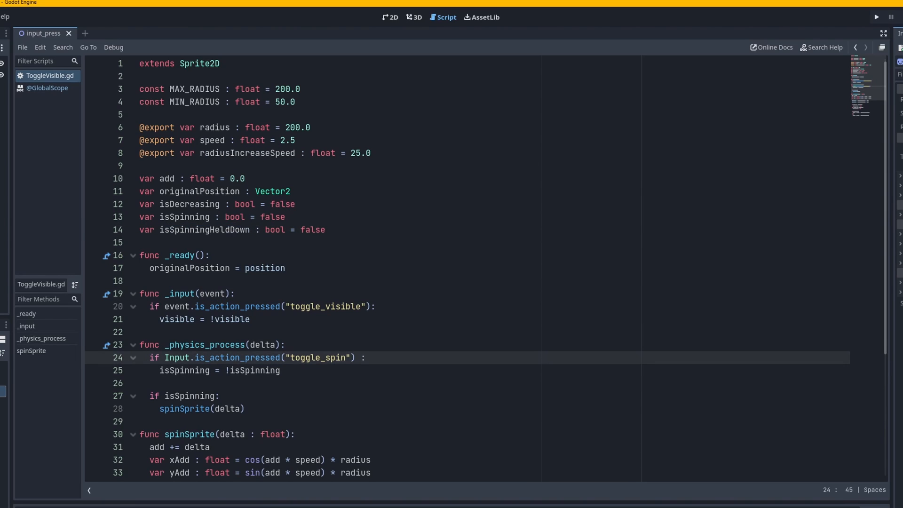
Require && !isSpinningHeldDown in the condition and set isSpinningHeldDown = true inside it
text(&& !isSpinningHeldDown)
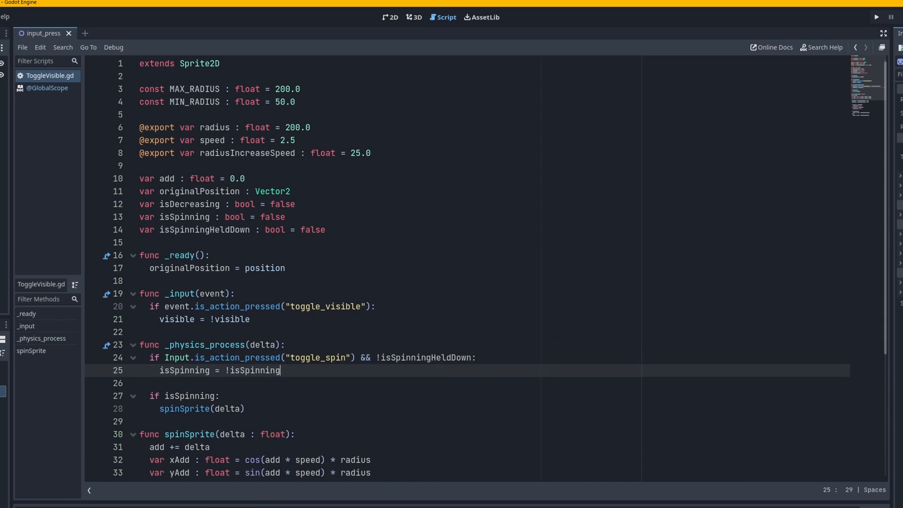
text(isSpinningHeldDown =)
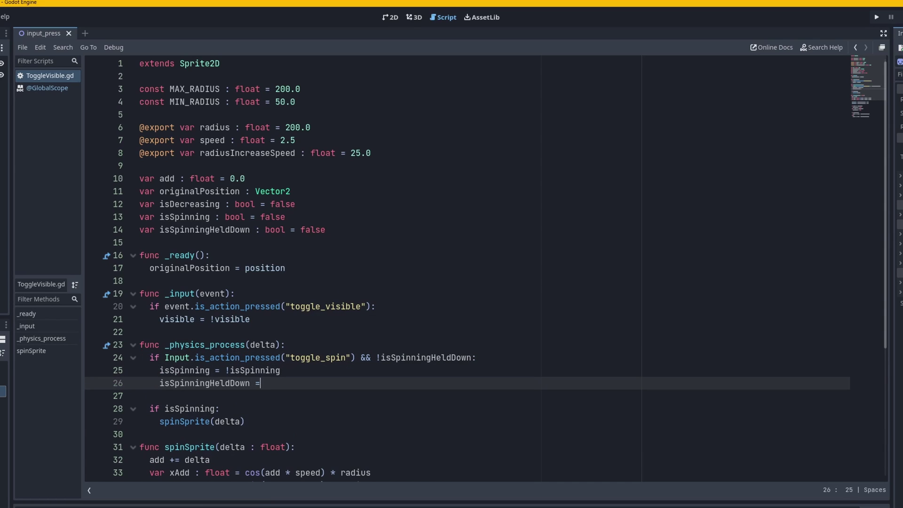
text(true)
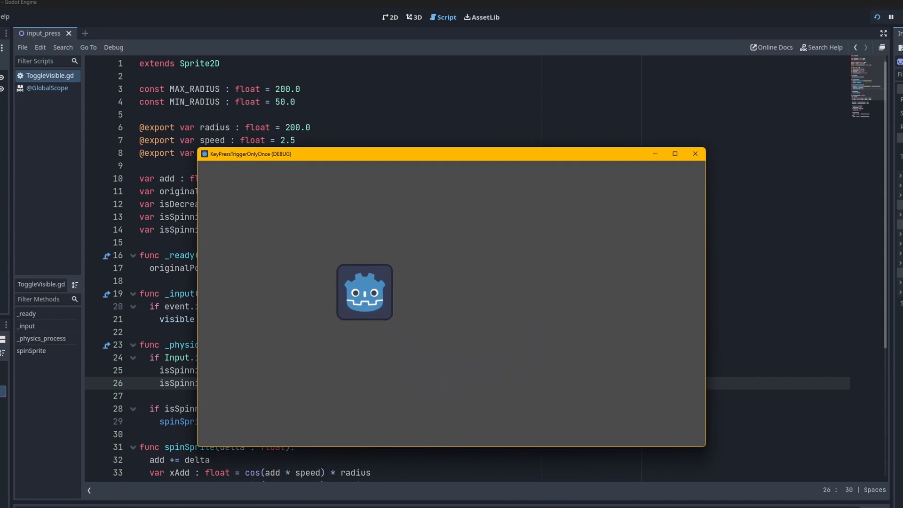
click(695, 153)
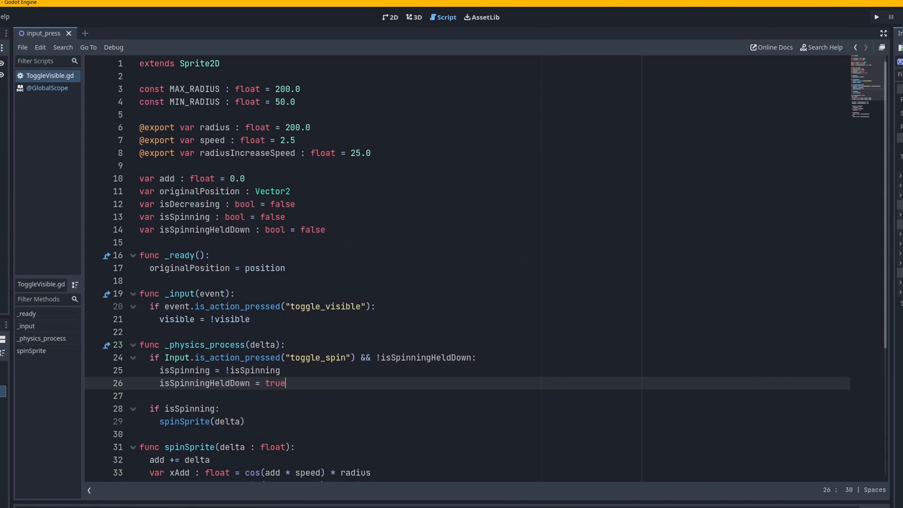
text(elif)
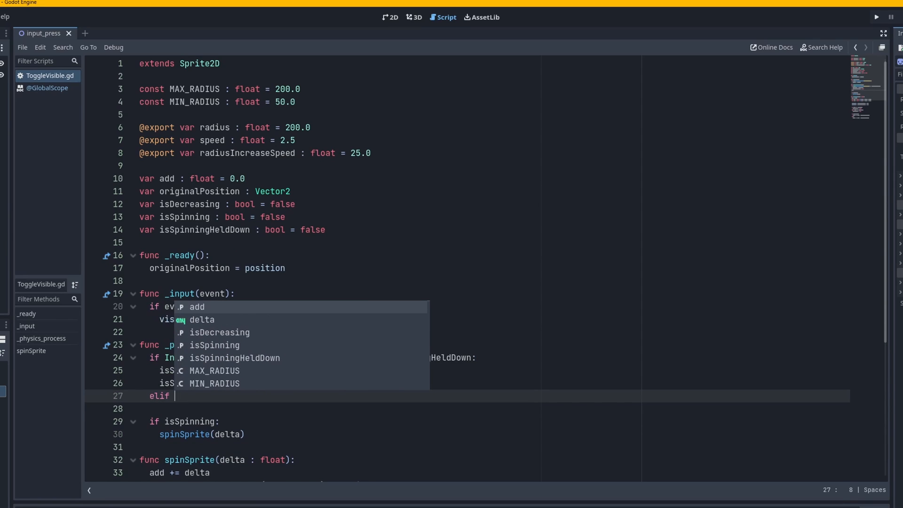
Add elif Input.is_action_just_released("toggle_spin") setting isSpinningHeldDown = false
text(Input.is_action_just_released("toggle_spin"):)
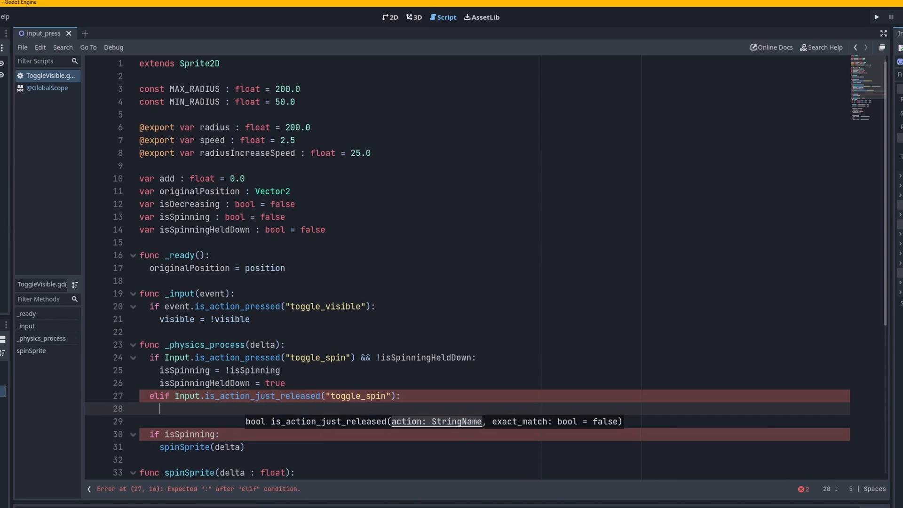
text(isSpinningHeldDown =)
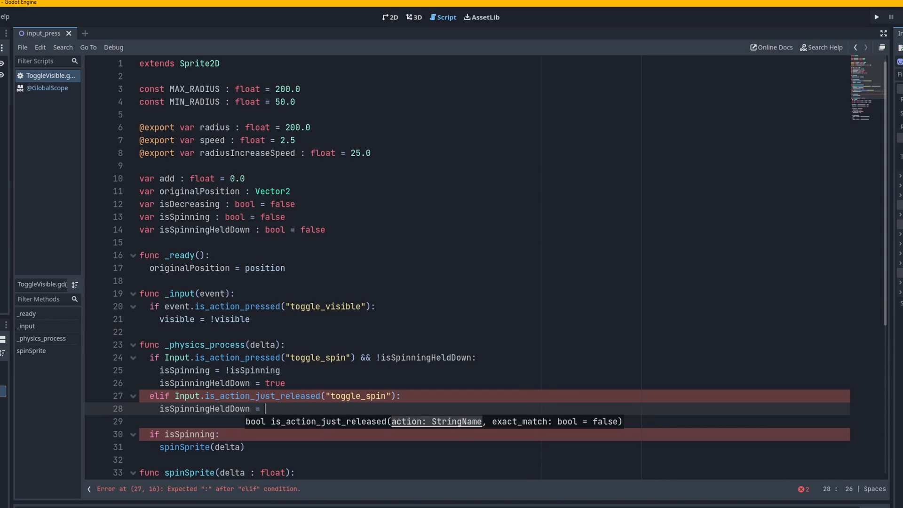
text(false)
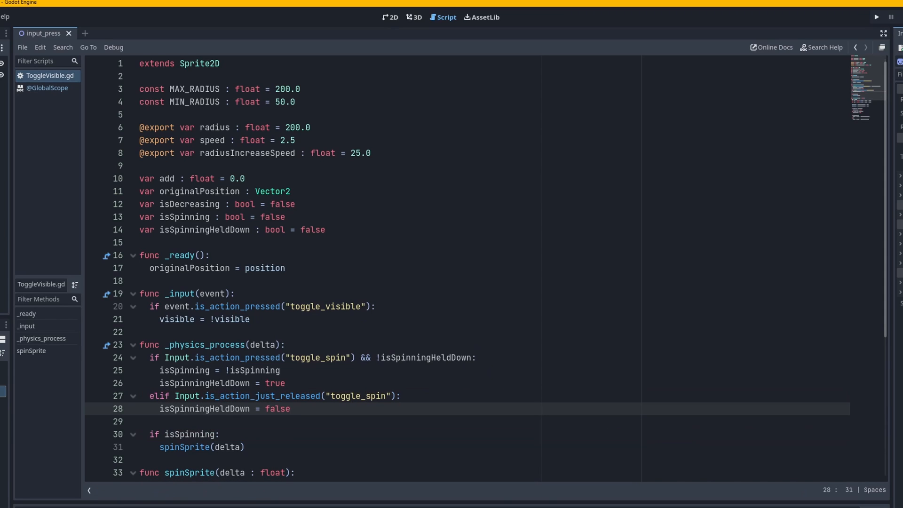
click(291, 409)
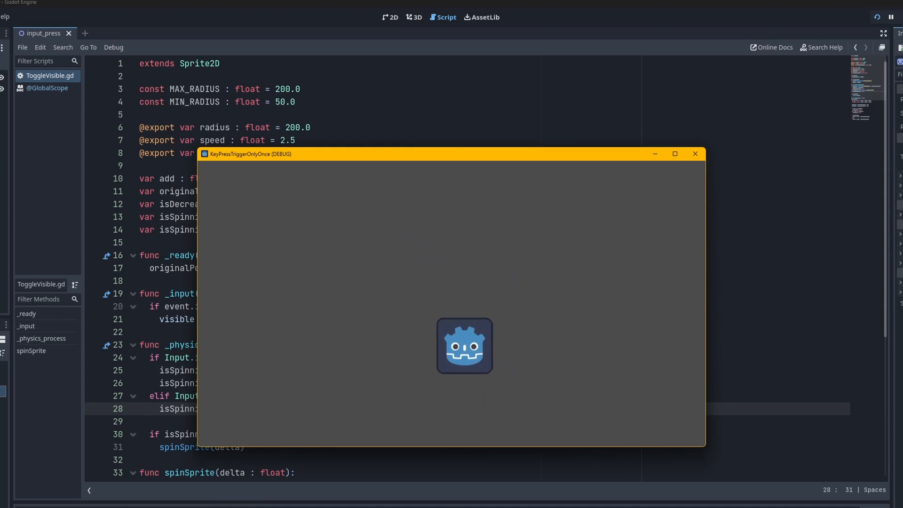
click(695, 153)
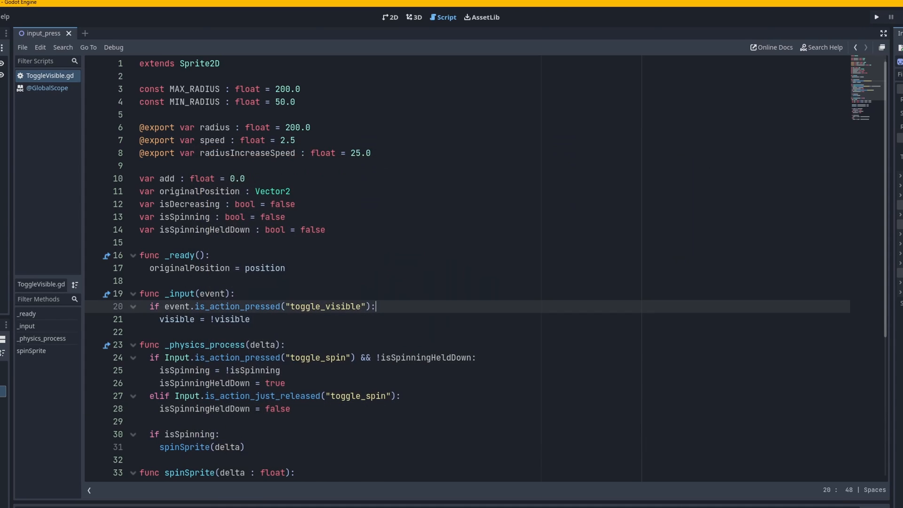
scroll(down, 3)
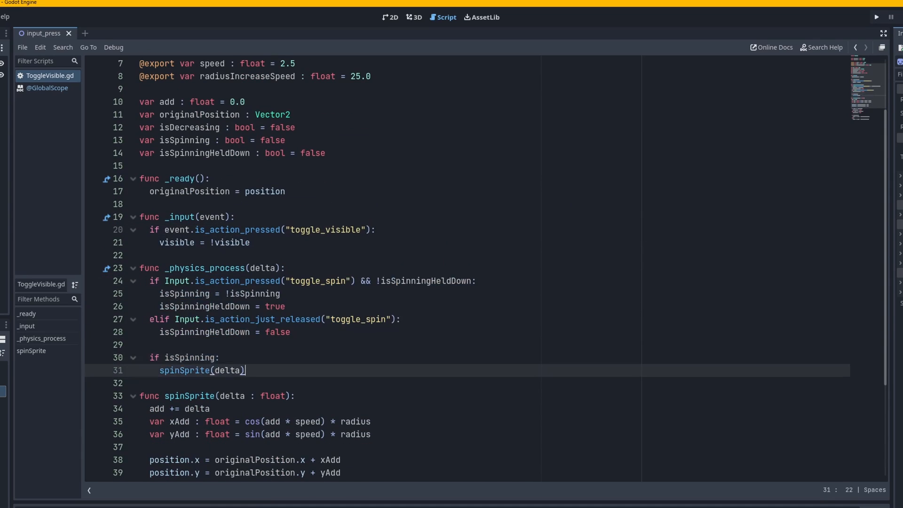
Create func runSpinSpriteInput(delta : float) holding the toggle_spin if/elif block
key(Return)
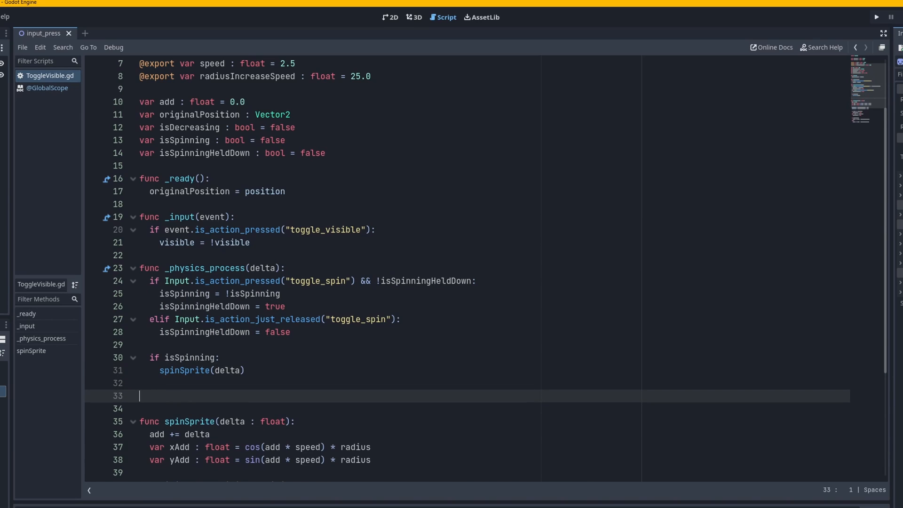
text(func)
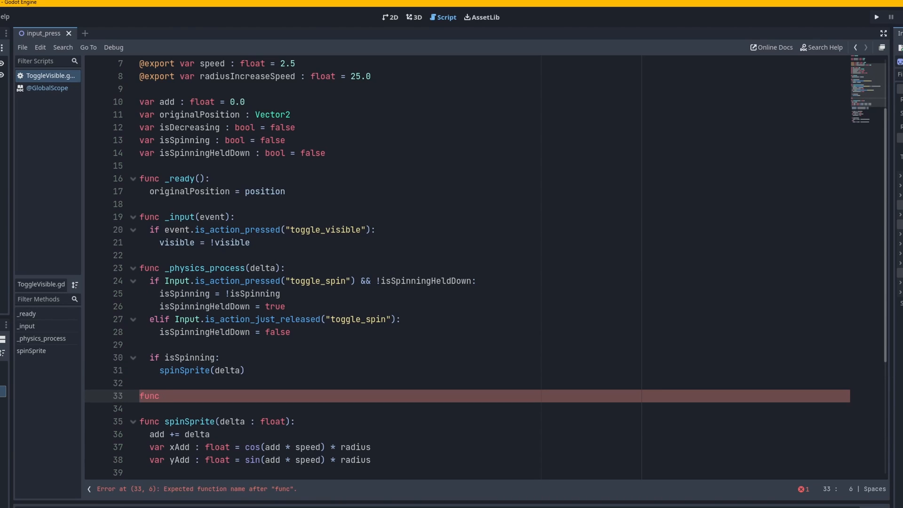
click(166, 396)
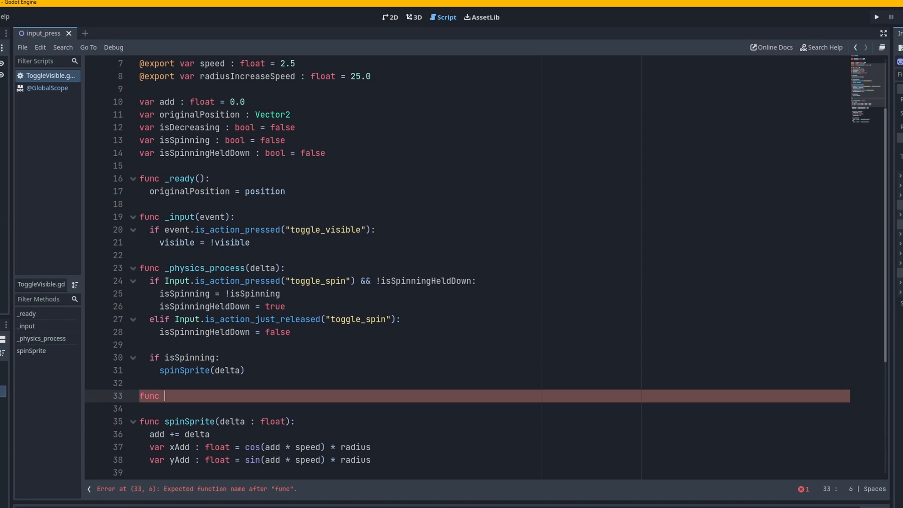
text(runSpinSp)
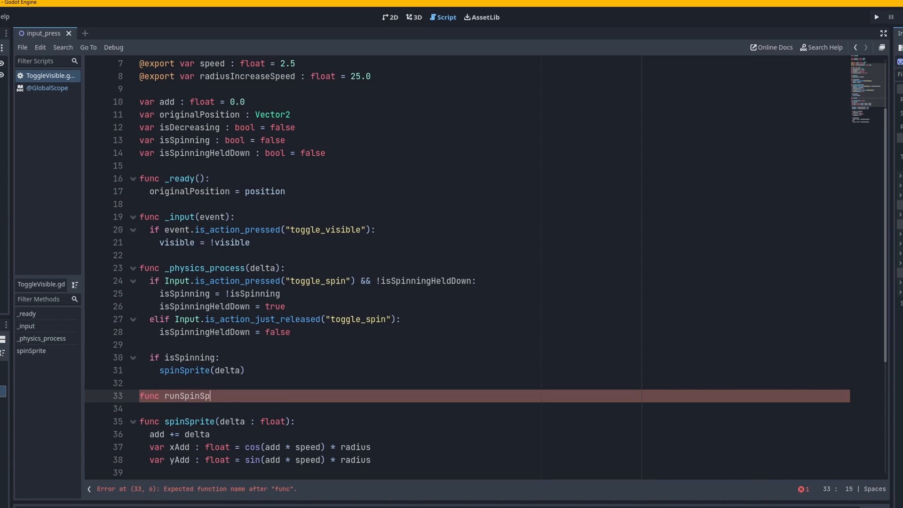
text(riteInput)
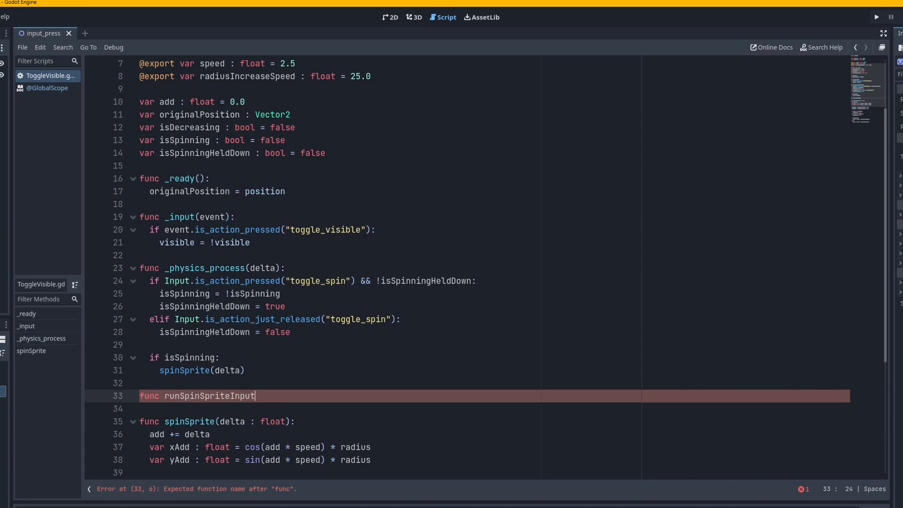
text(():)
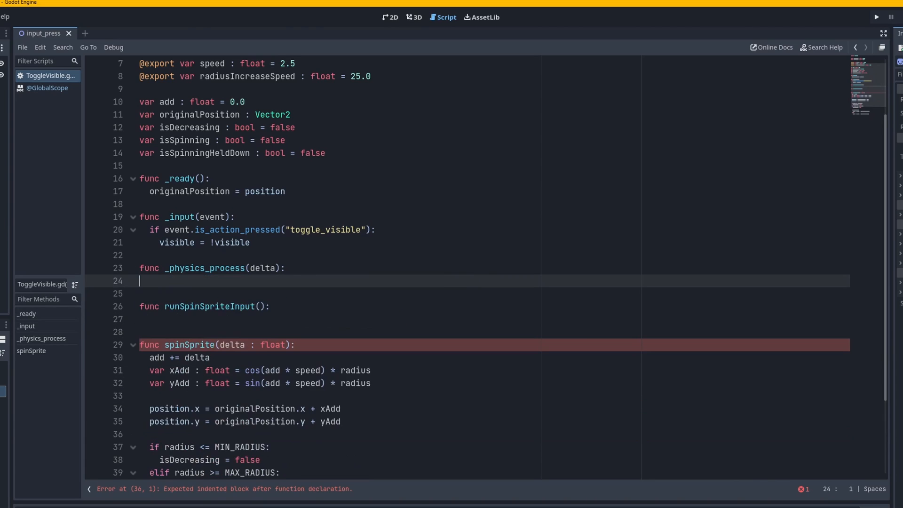
text(if Input.is_action_pressed("toggle_spin") && !isSpinningHeldDown:)
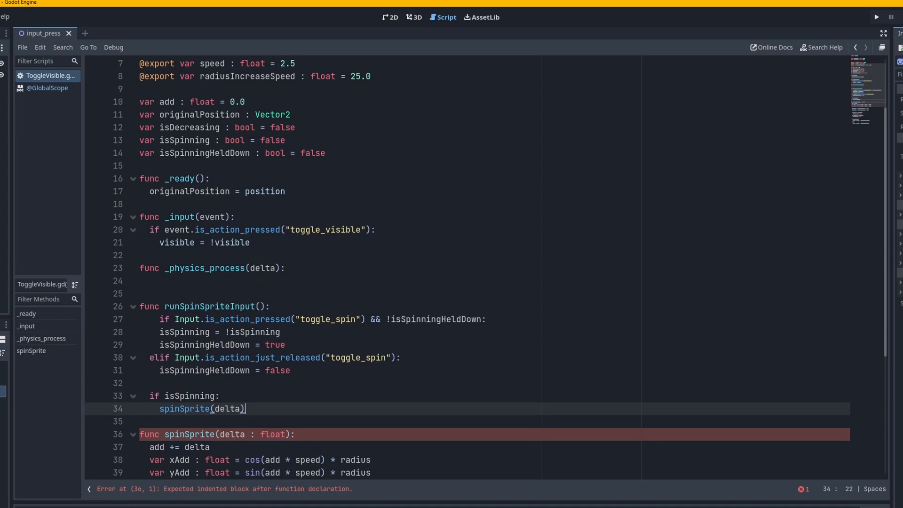
Call runSpinSpriteInput(delta) from the _physics_process body
click(282, 268)
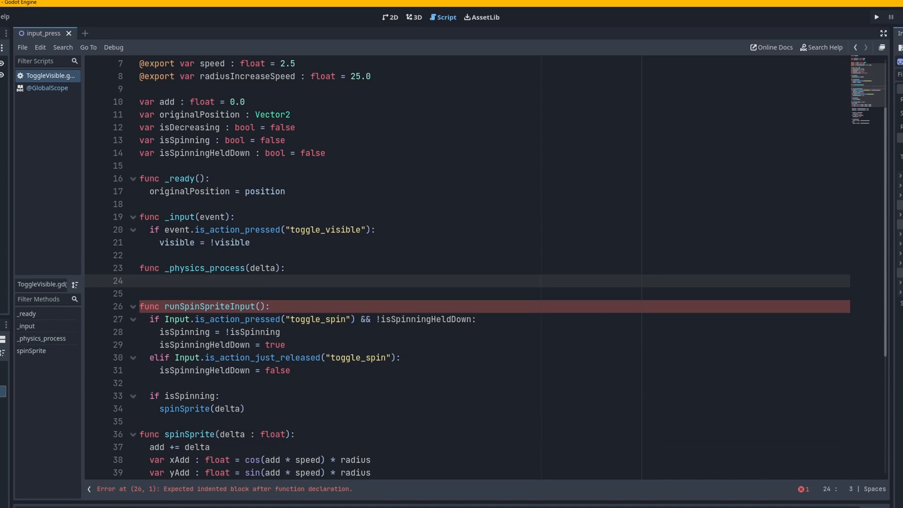
text(runsp)
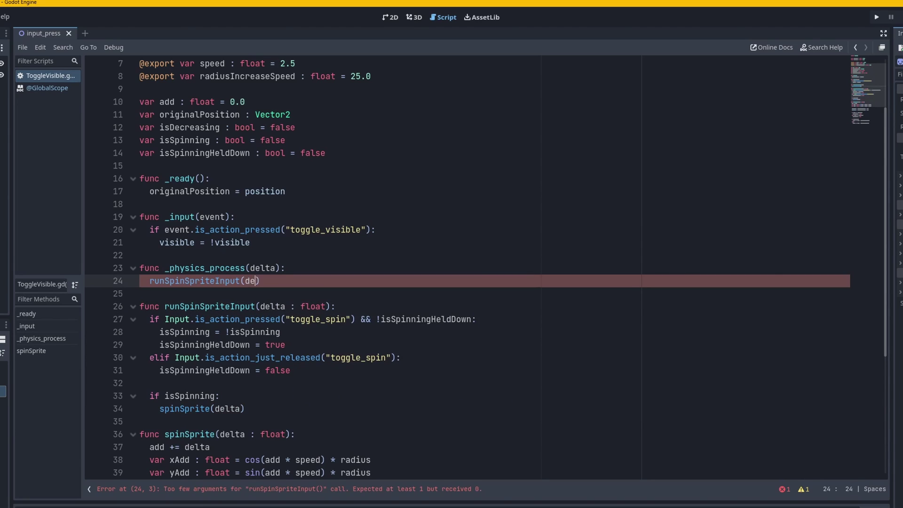
text(lta)
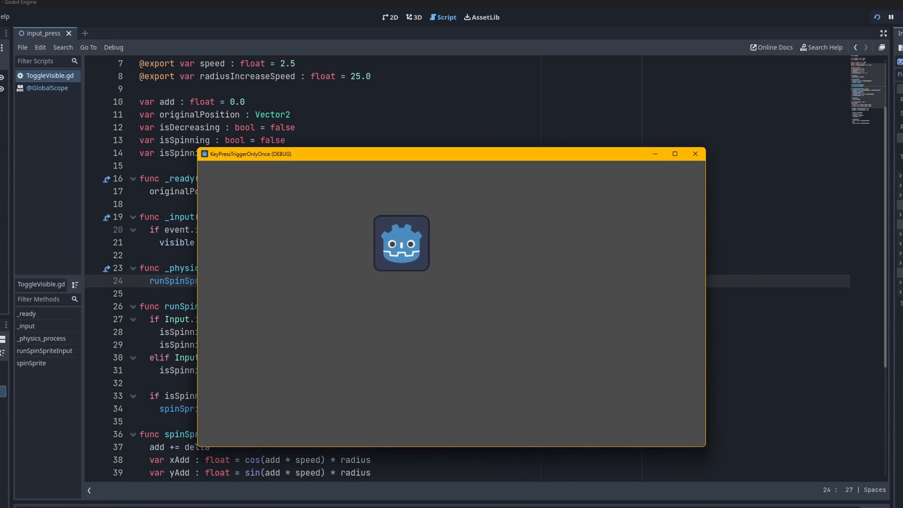
click(695, 153)
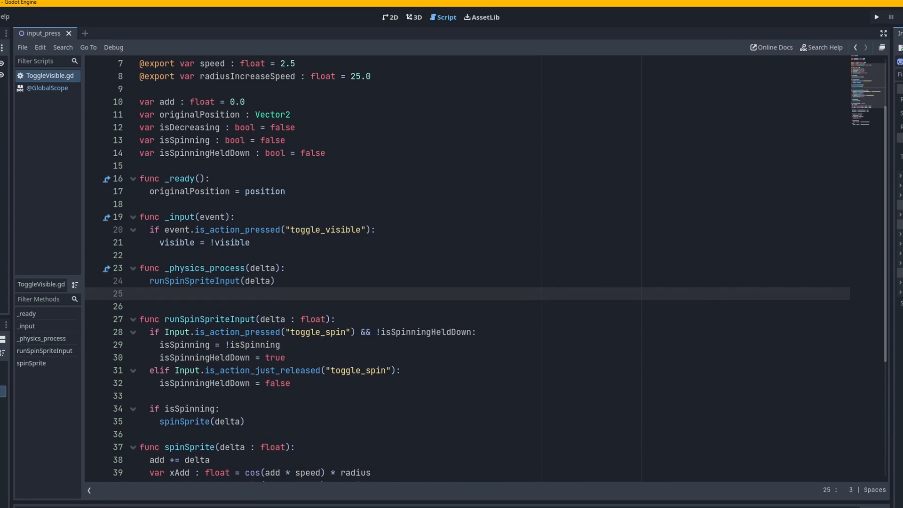
text(runJump)
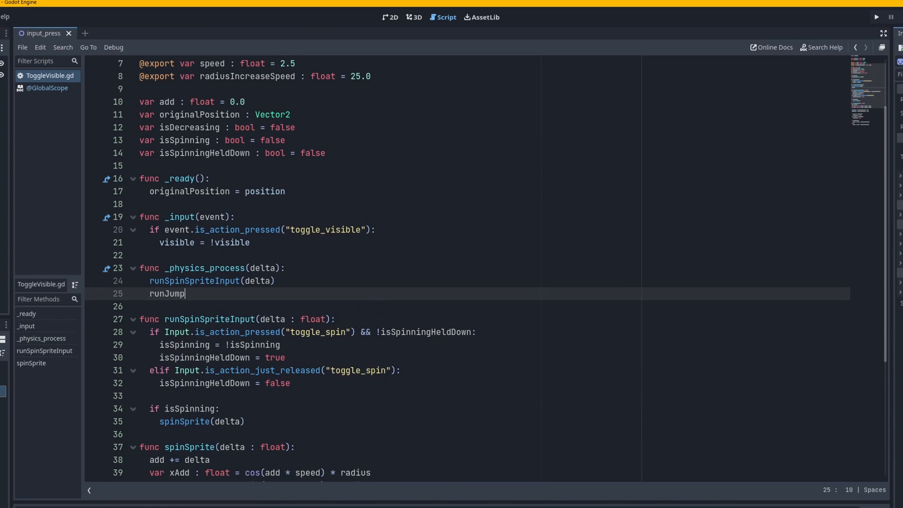
text(Input)
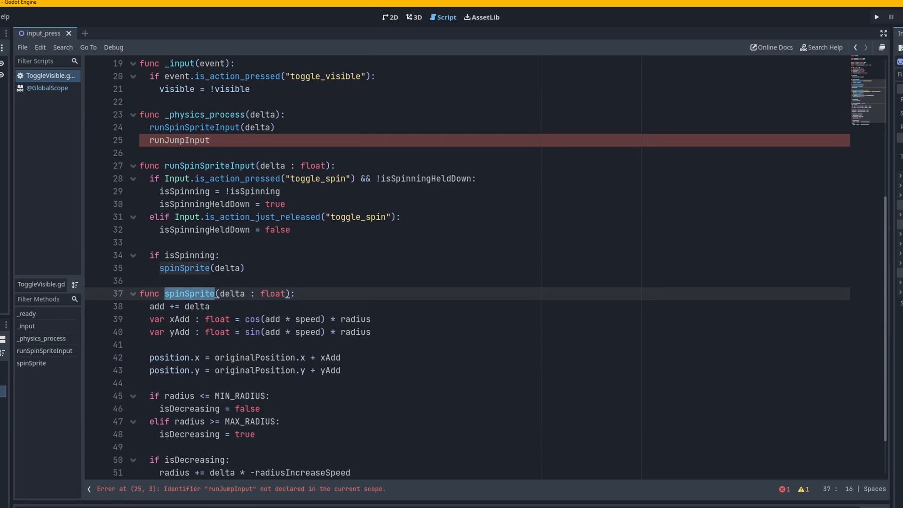
scroll(up, 3)
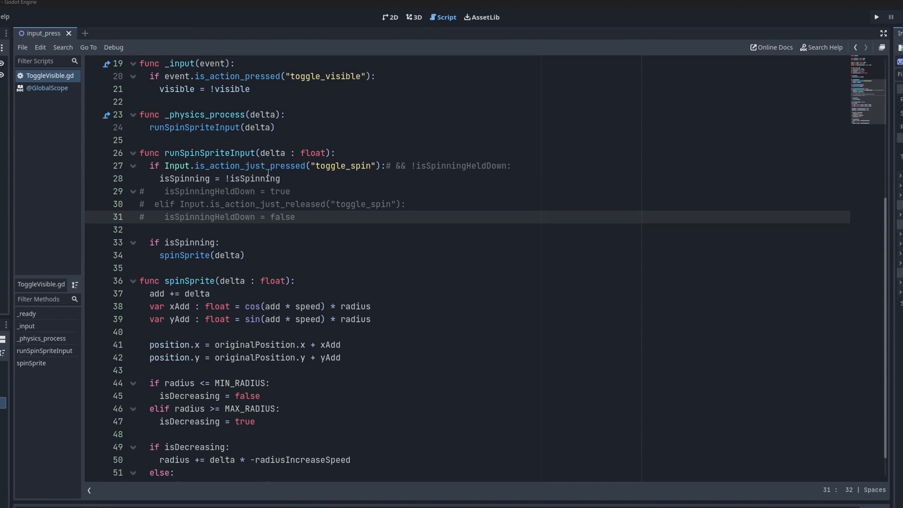
Switch the check to is_action_just_pressed and launch the game to test it
click(150, 166)
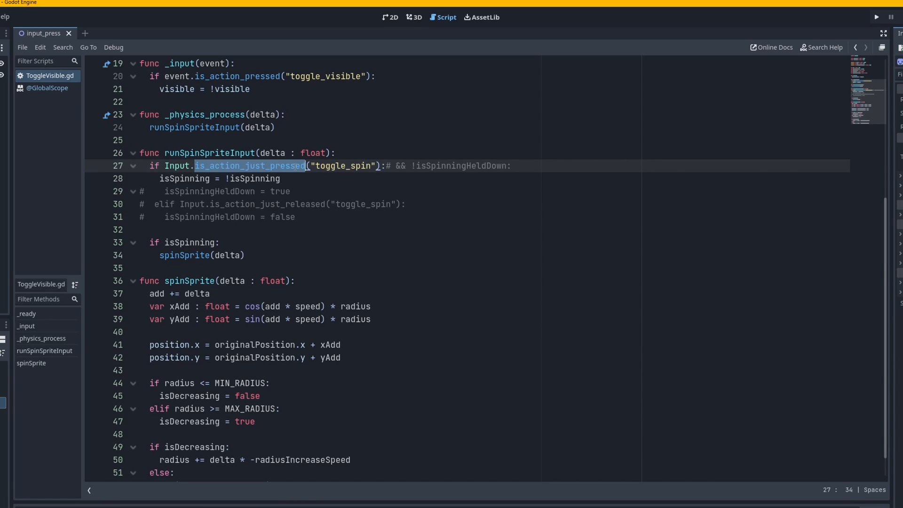
mouse_move(252, 153)
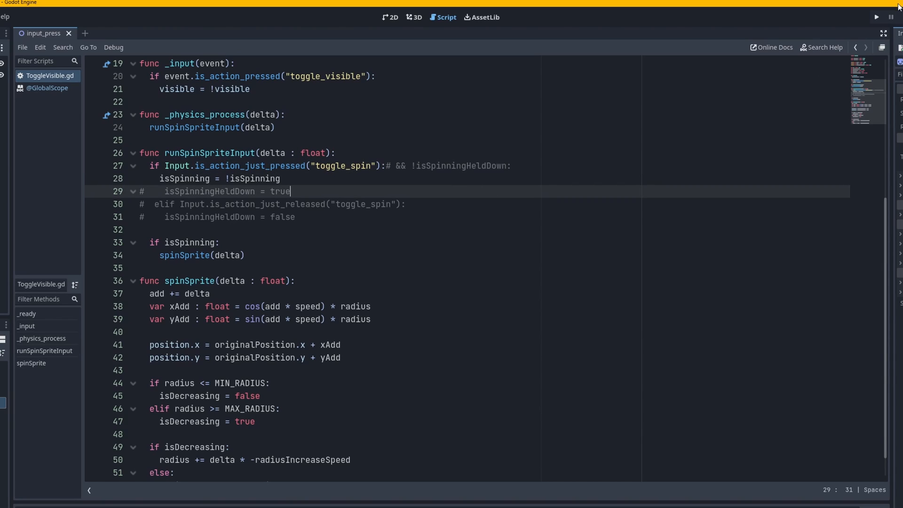
click(875, 17)
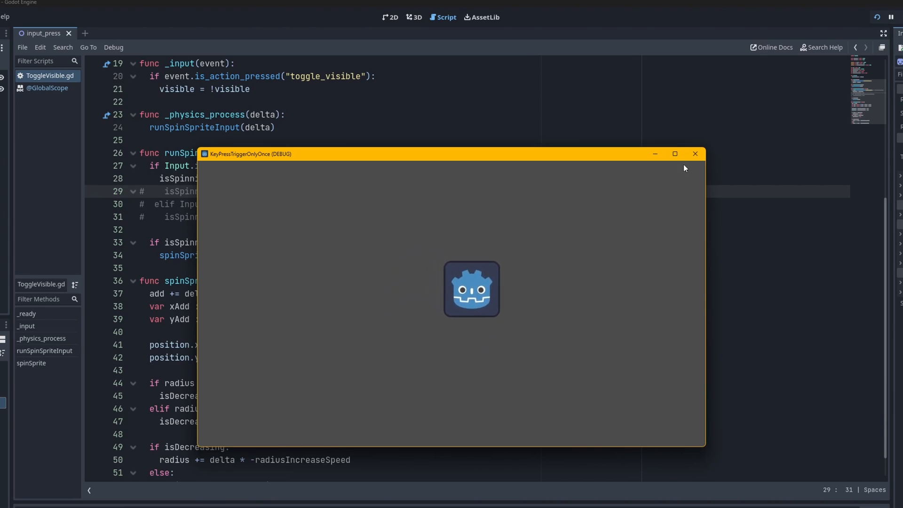
Close the test run and select the _input function in the script editor
click(694, 154)
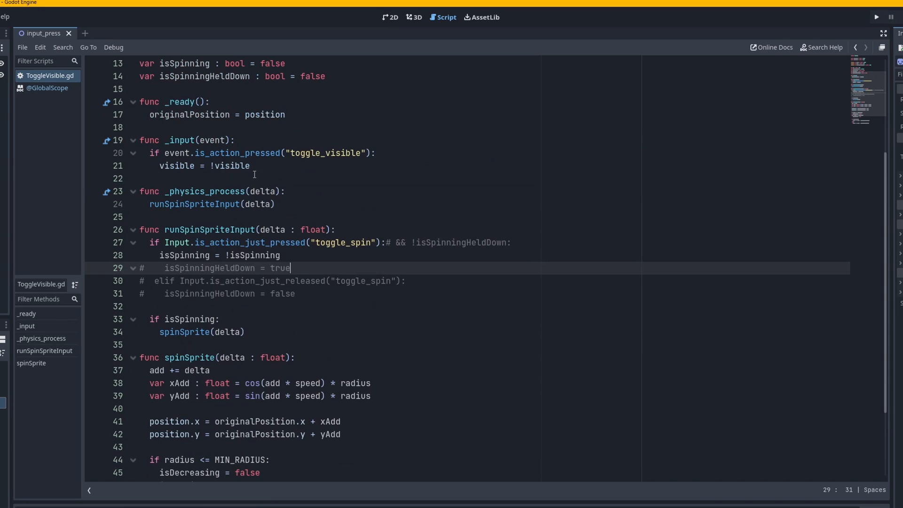
click(376, 153)
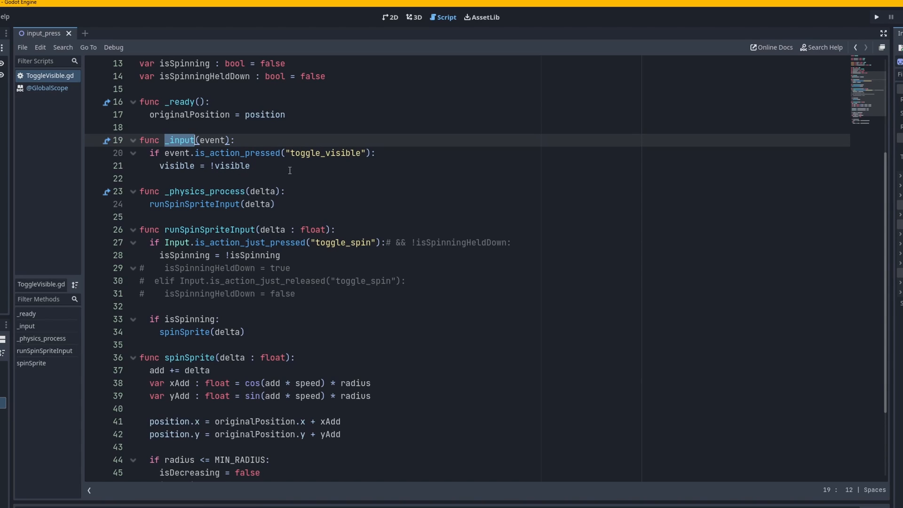
mouse_move(281, 188)
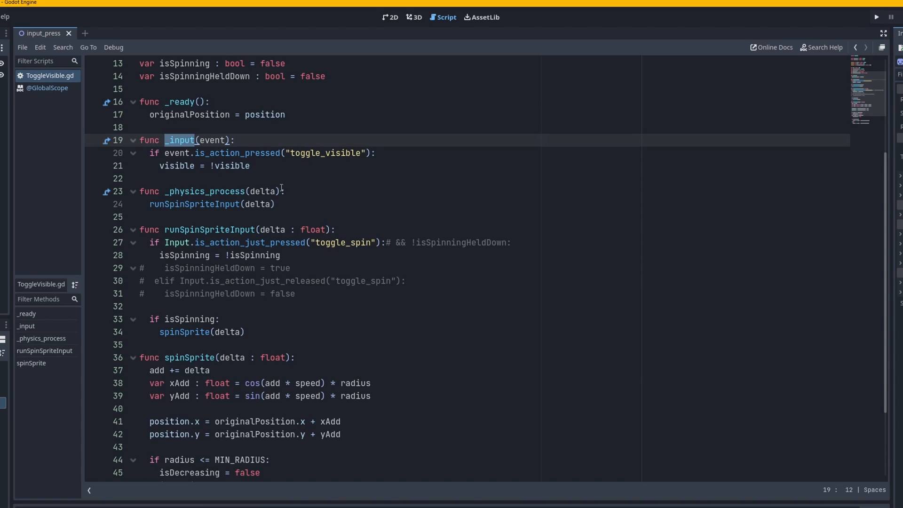
mouse_move(323, 196)
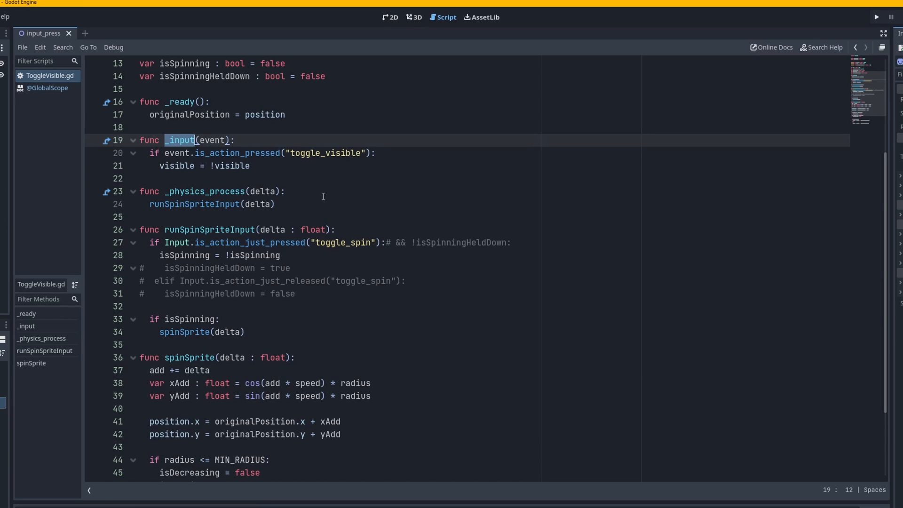
mouse_move(293, 268)
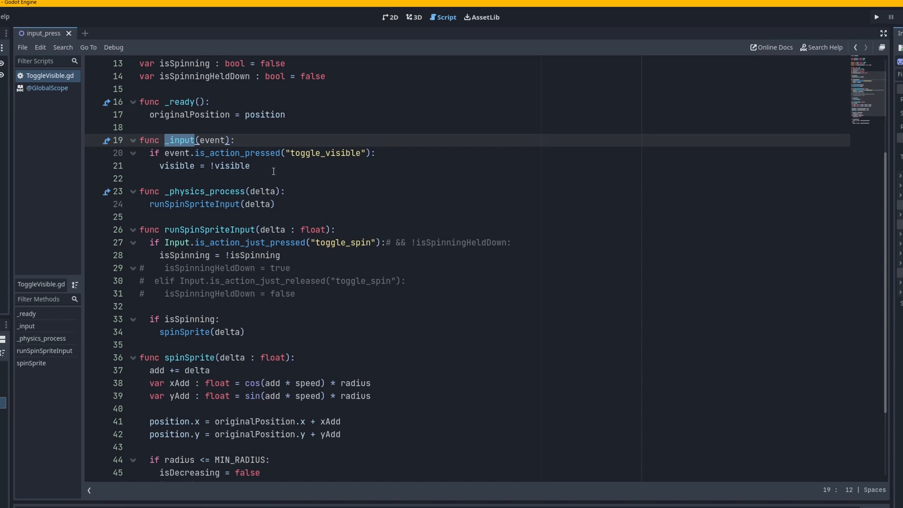
mouse_move(322, 202)
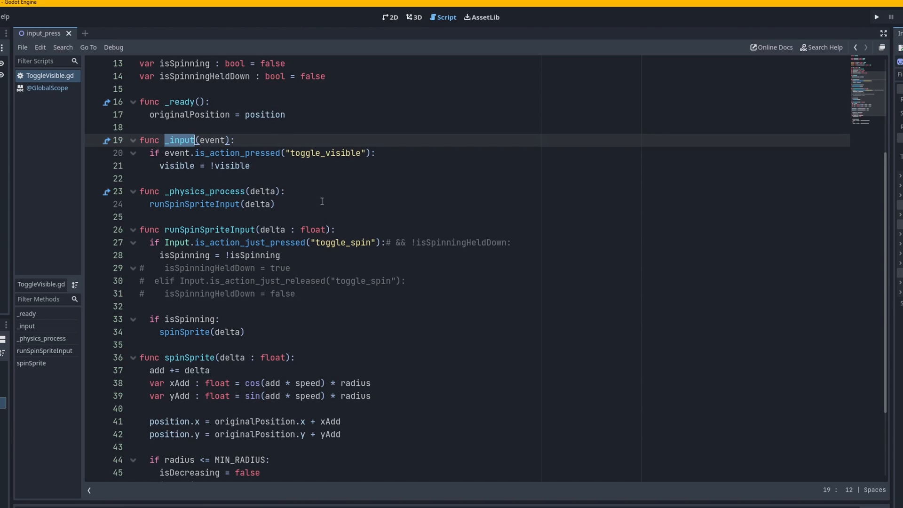